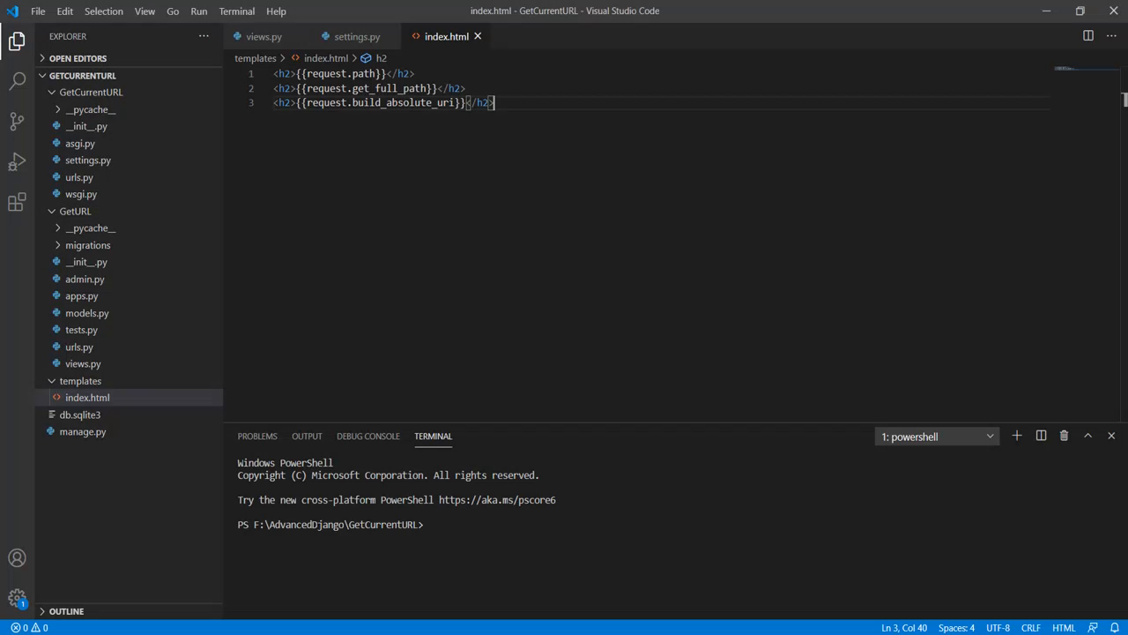
mouse_move(413, 182)
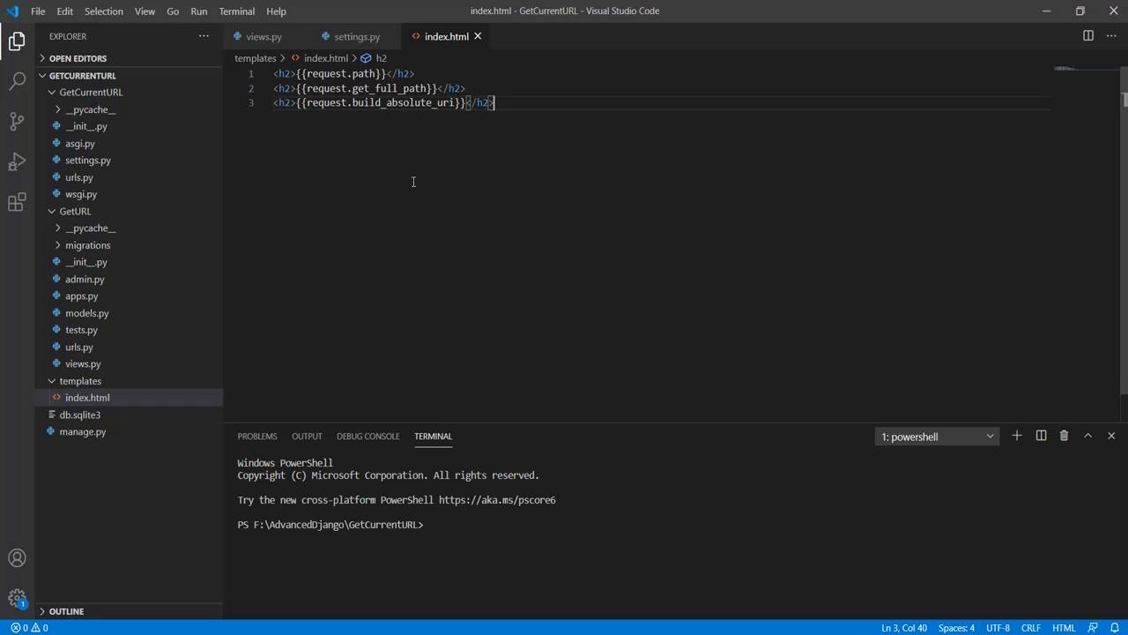
Show views.py with the home view that renders index.html.
left_click(264, 36)
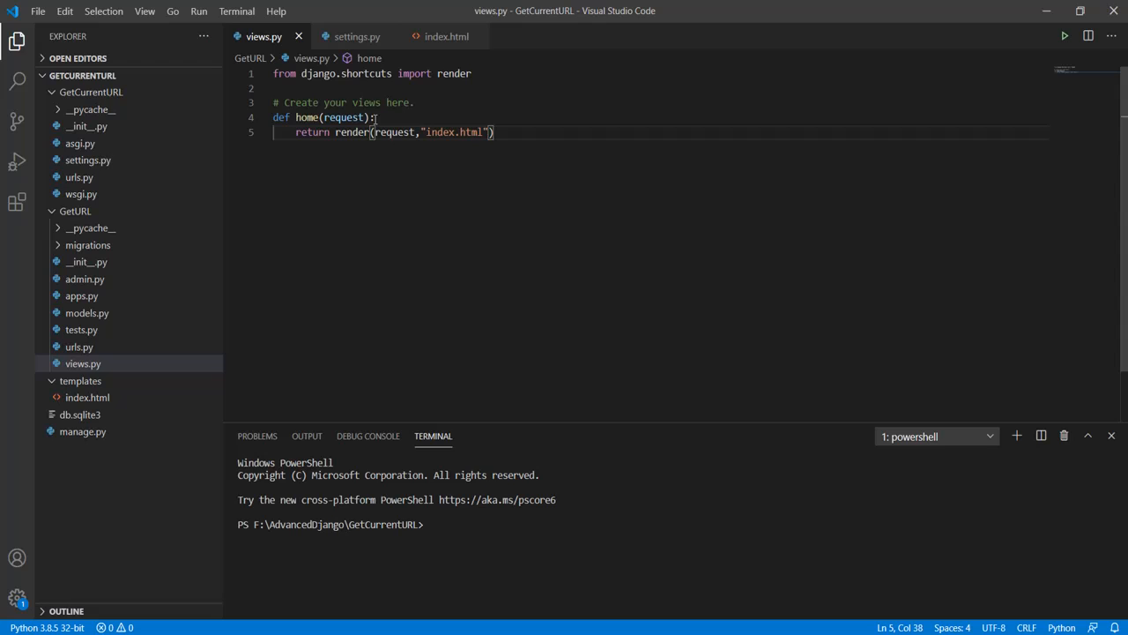
mouse_move(444, 35)
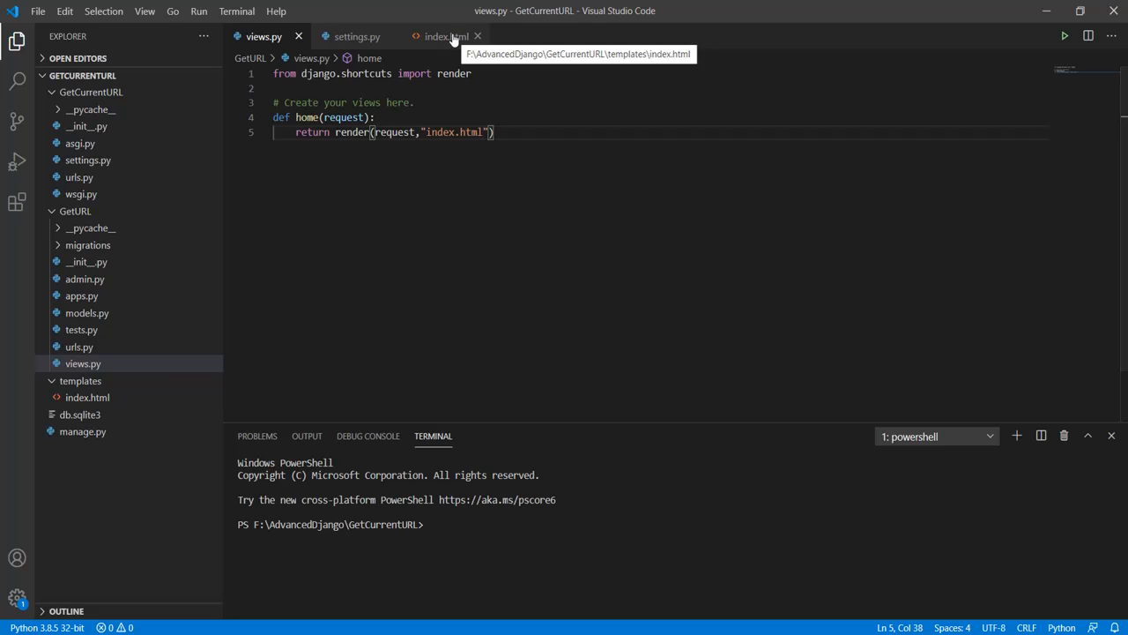
Return to the index.html template with its request path, full path and absolute URI headings.
left_click(445, 36)
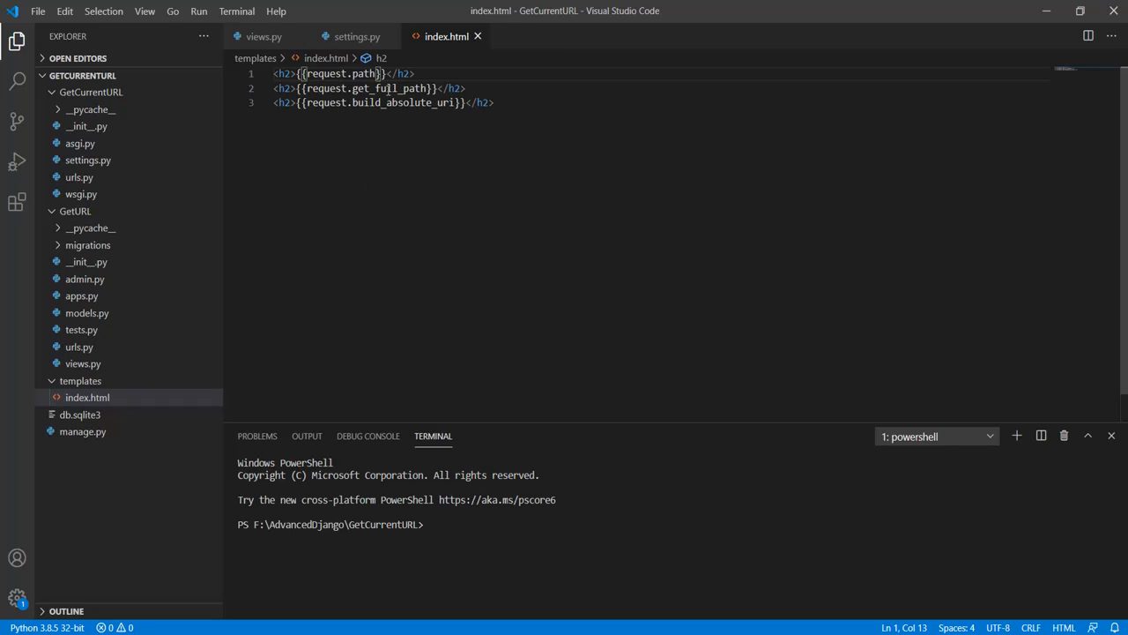
double_click(391, 88)
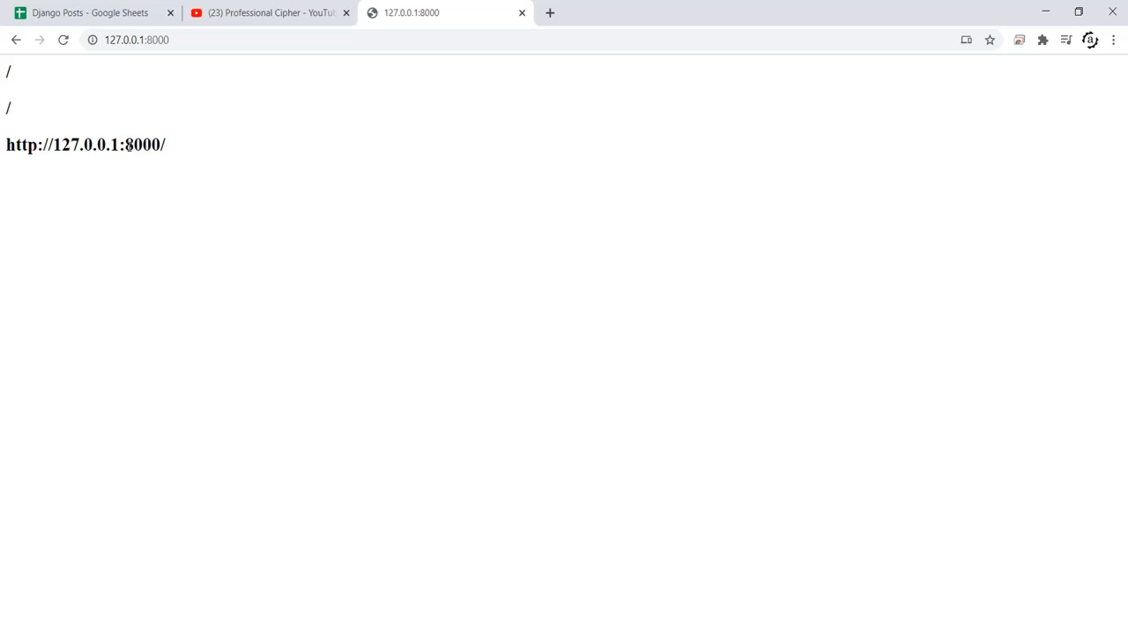
Return to the index.html template and select request.path.
double_click(141, 144)
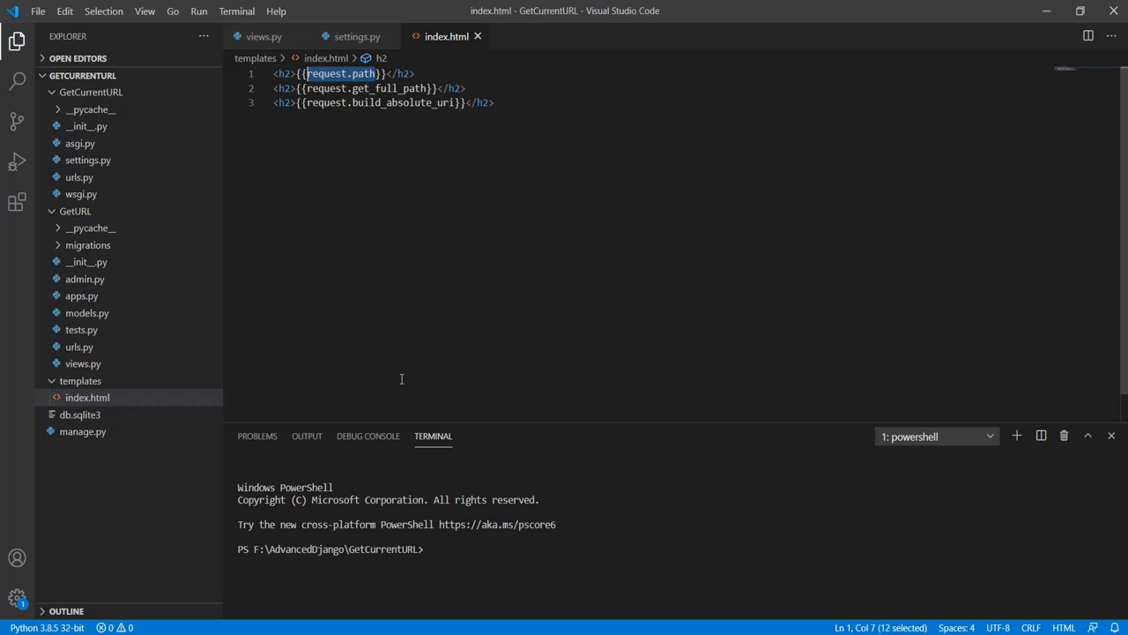
Add print(request.path) as the first line of home() in views.py and switch to the console.
left_click(265, 35)
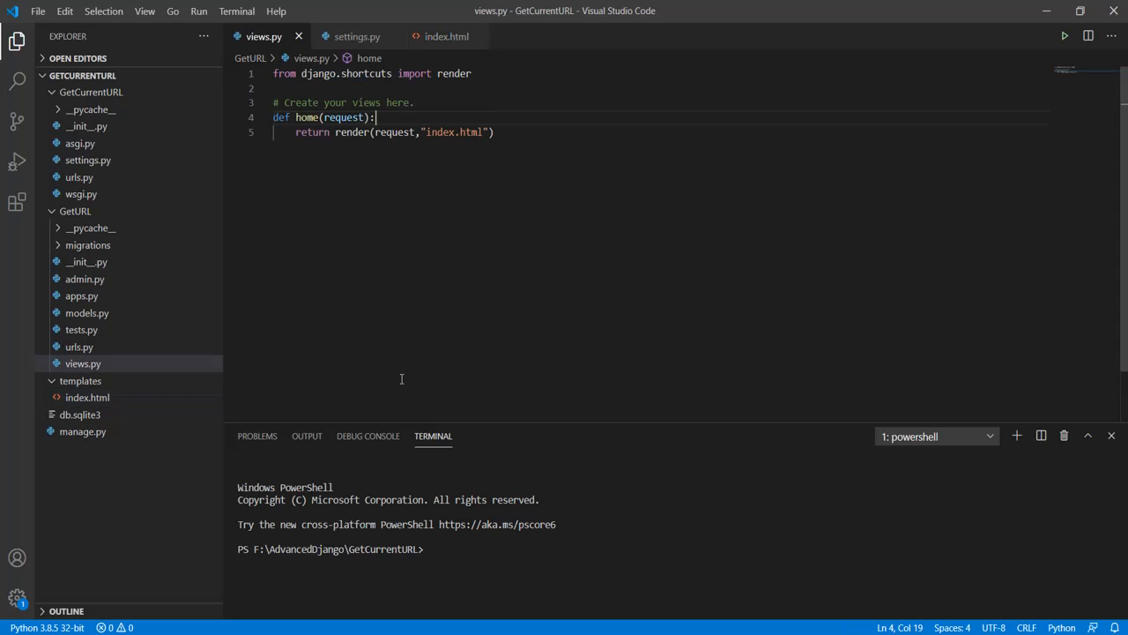
type("print")
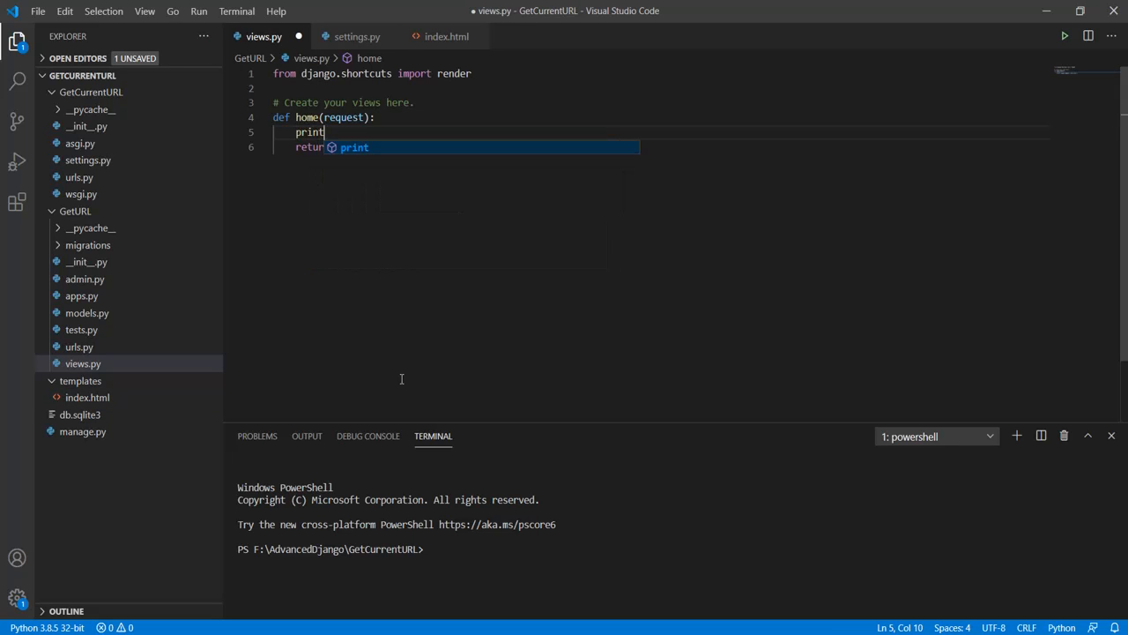
type("(")
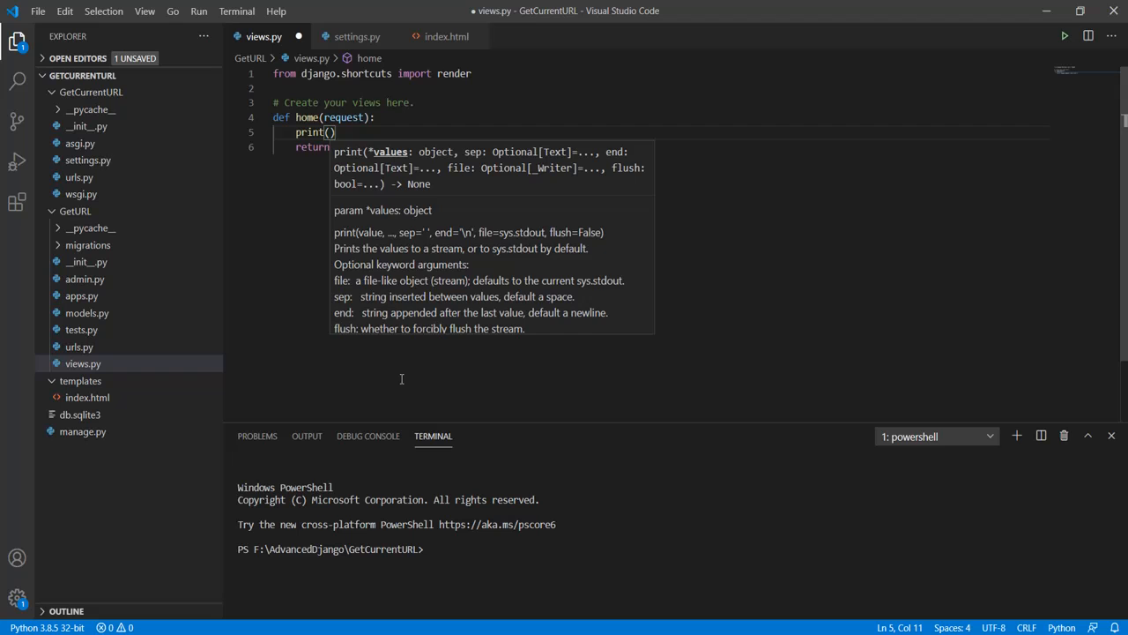
type("request.path")
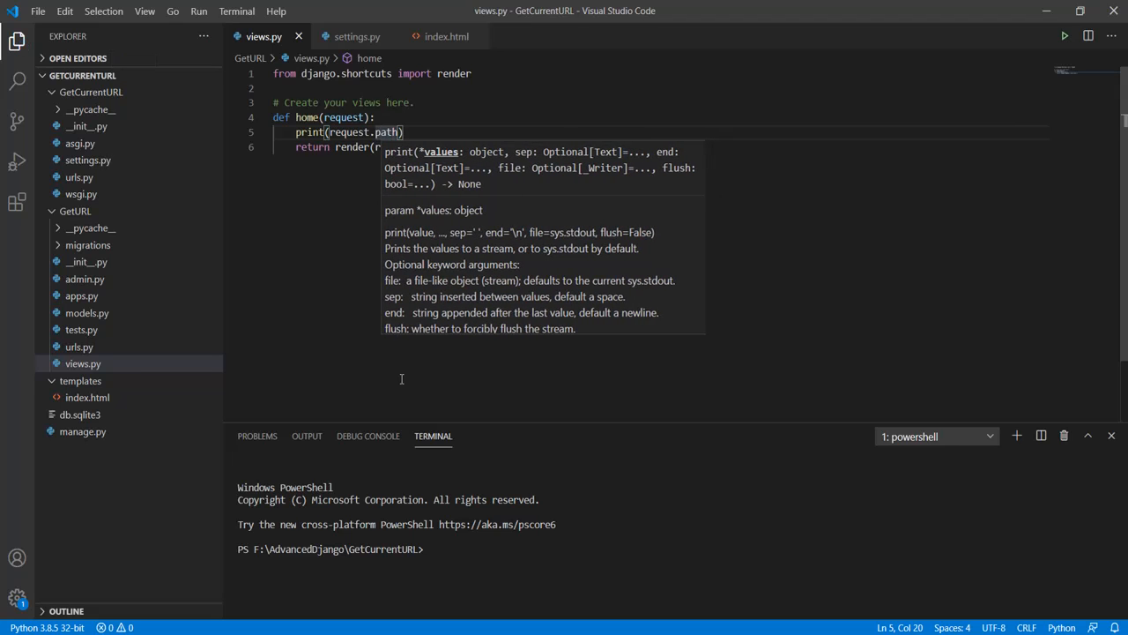
key("alt+tab")
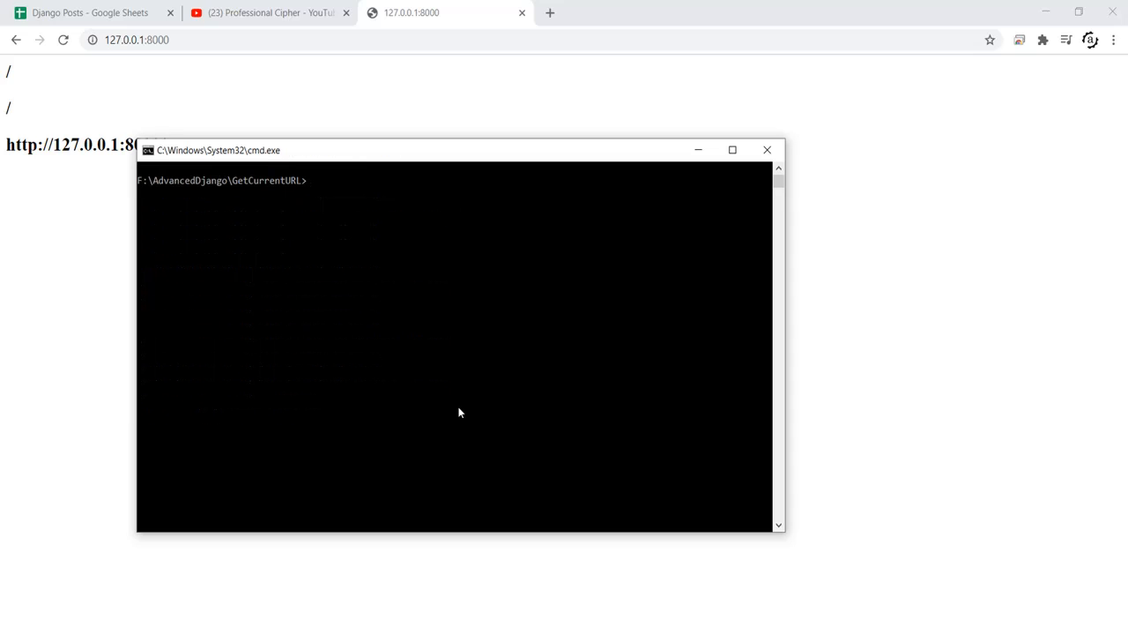
Run python manage.py runserver and reload the page so the console logs /.
type("python manage.py runserver")
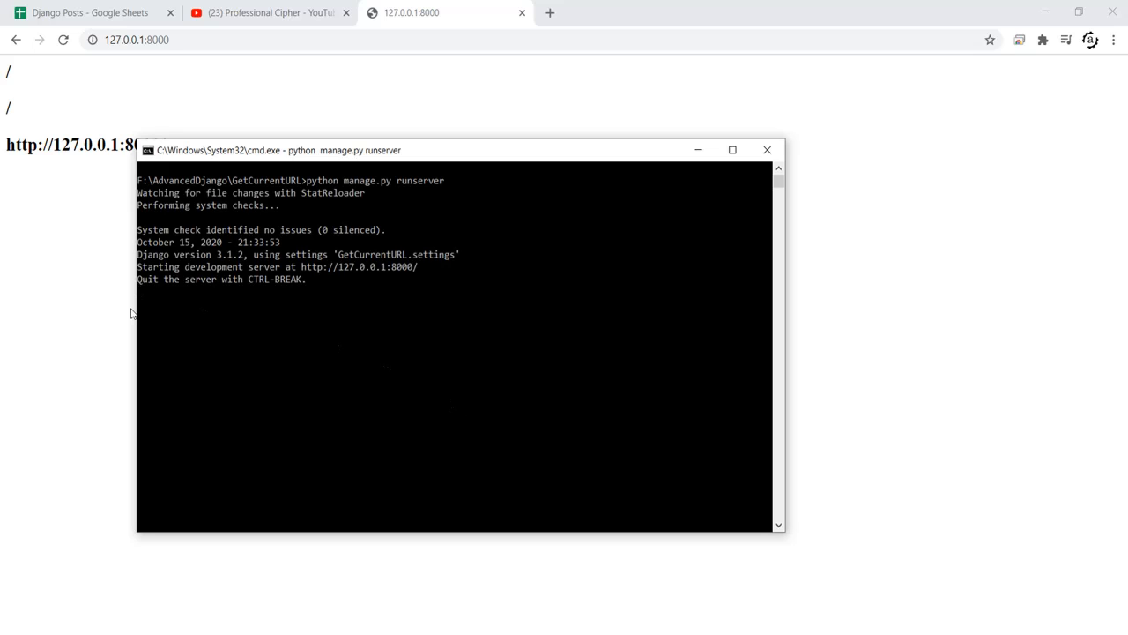
left_click(64, 39)
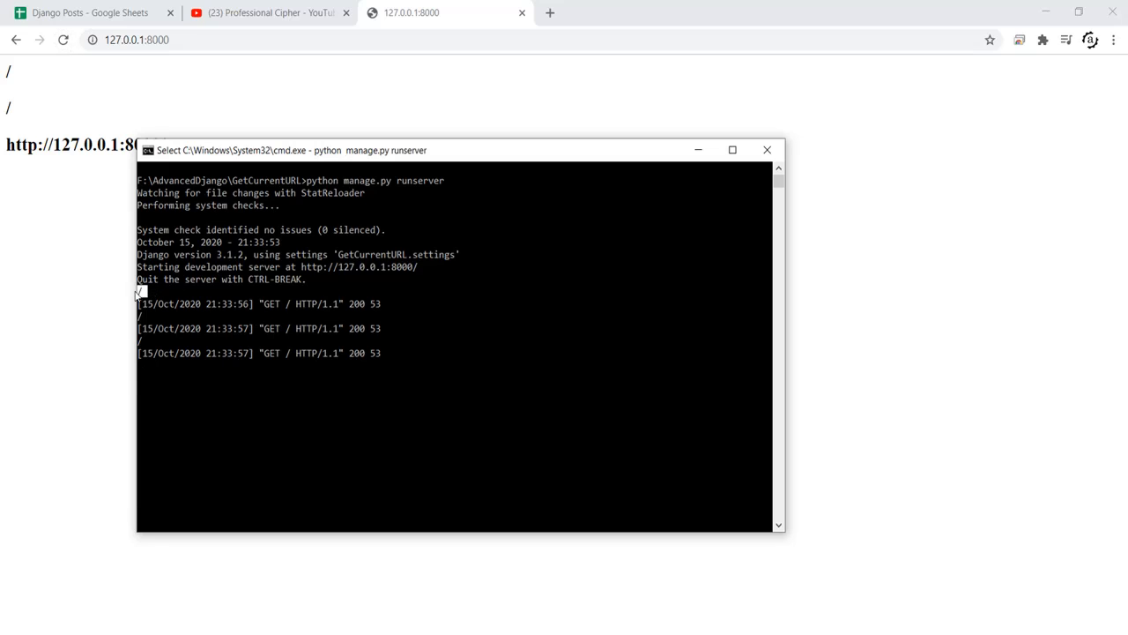
mouse_move(157, 317)
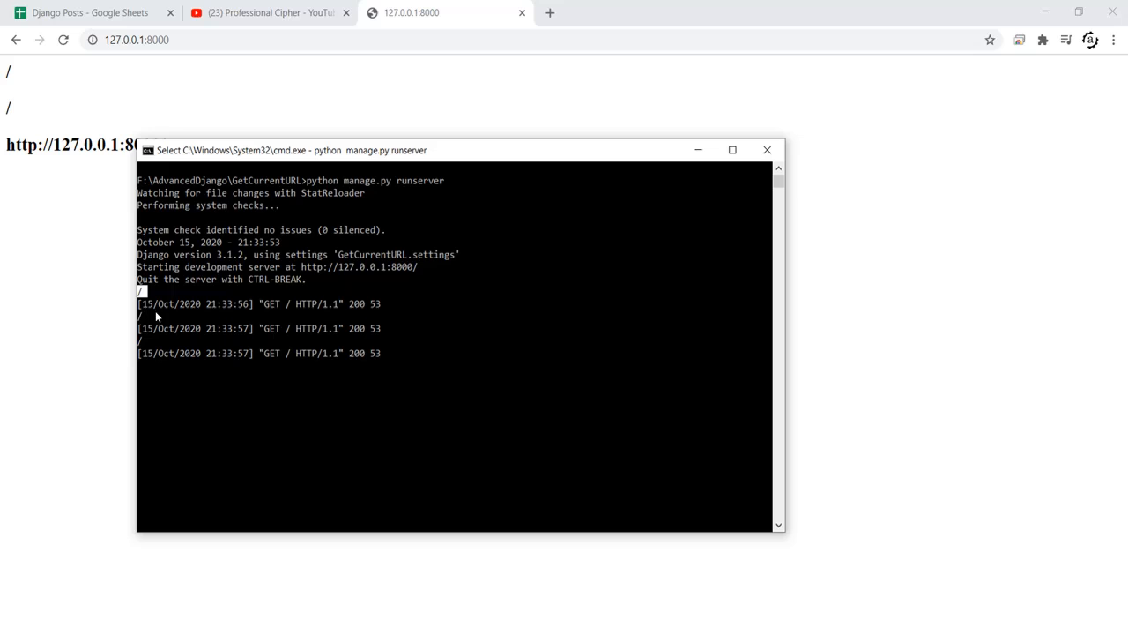
mouse_move(69, 240)
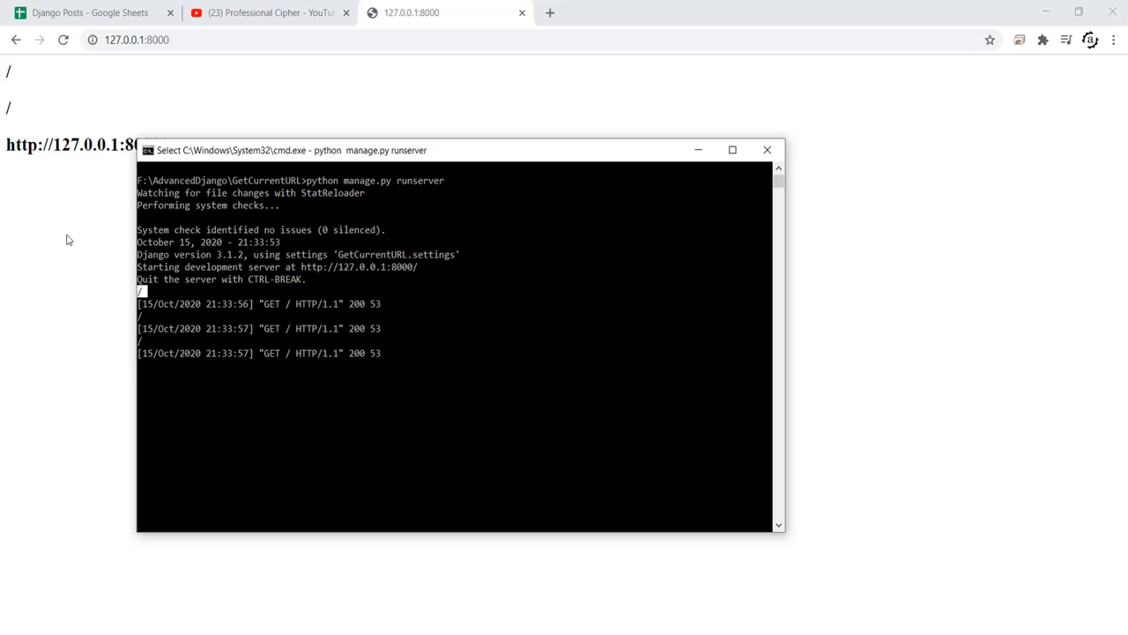